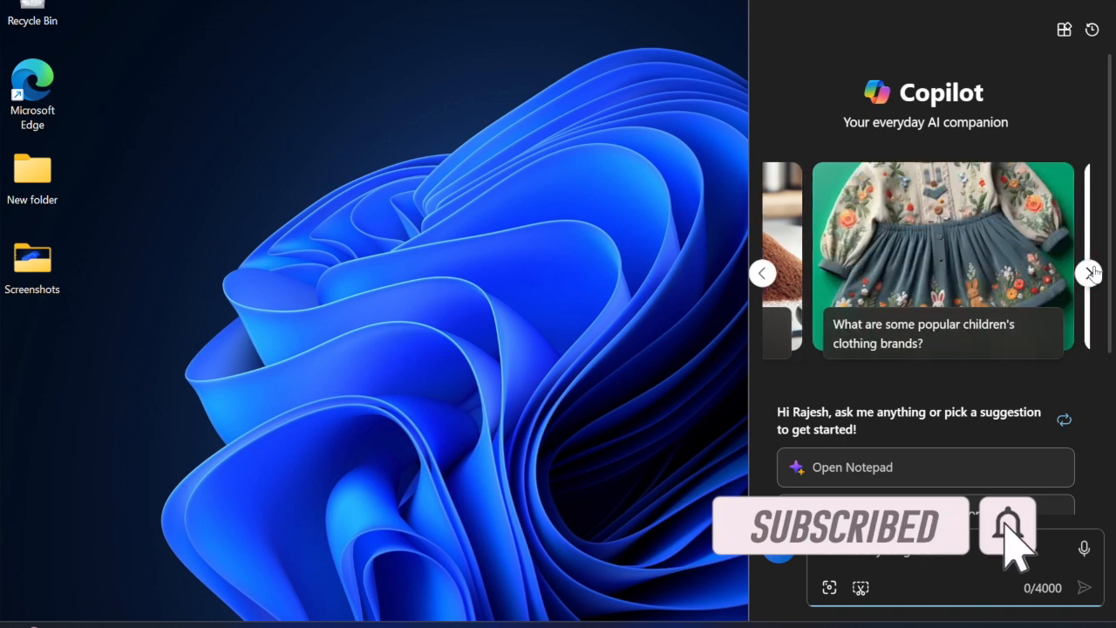
Cycle through the Copilot suggestion cards before bringing up the Start menu's pinned apps.
click(1088, 272)
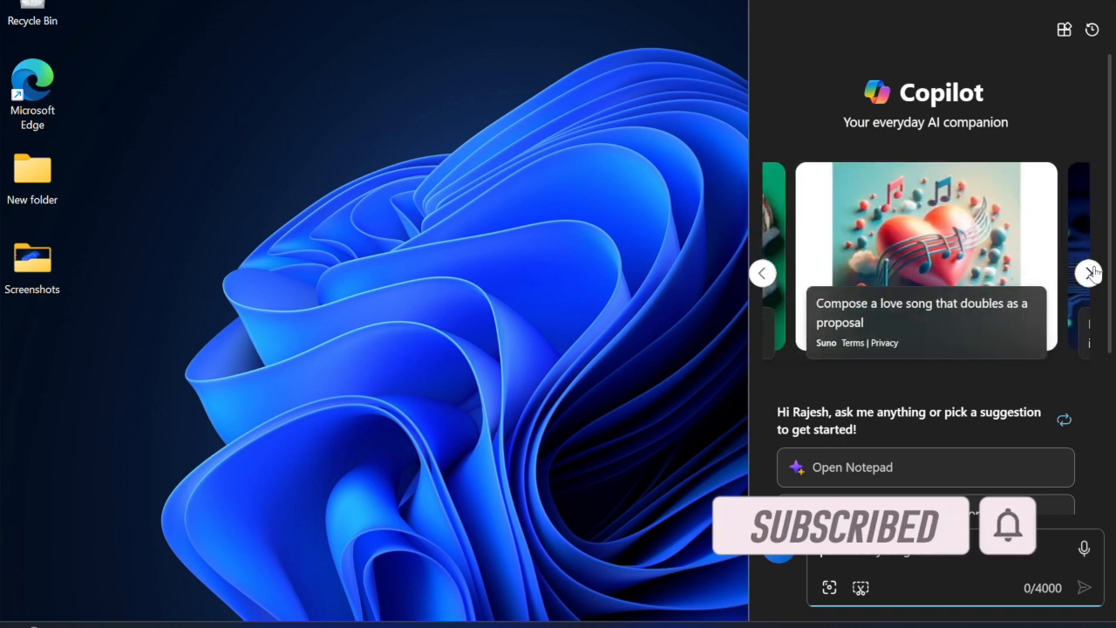
click(1092, 272)
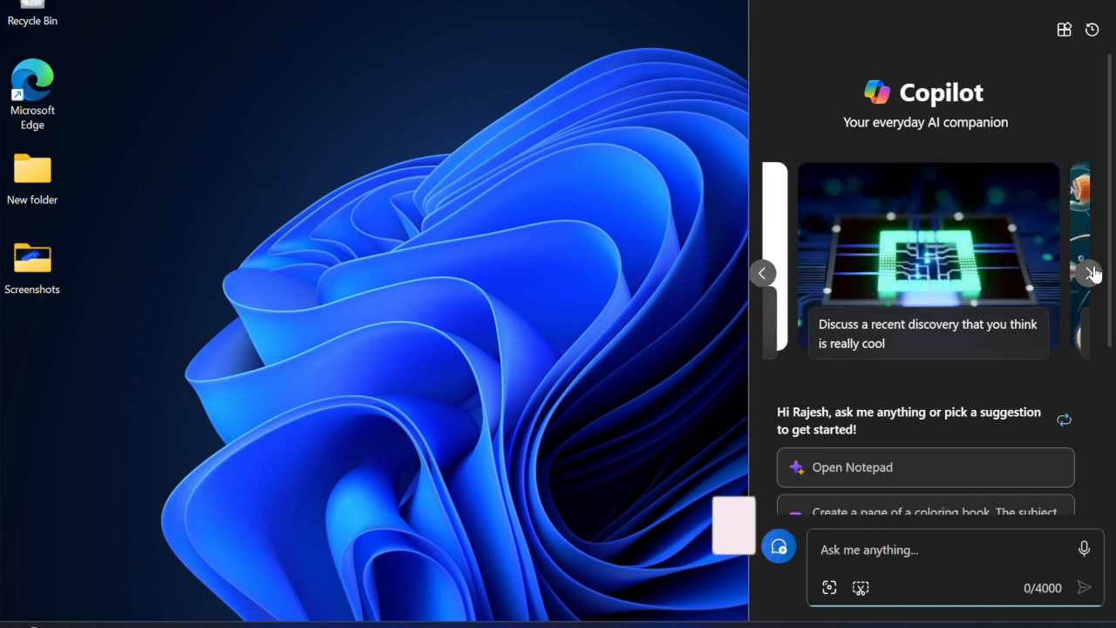
click(1092, 272)
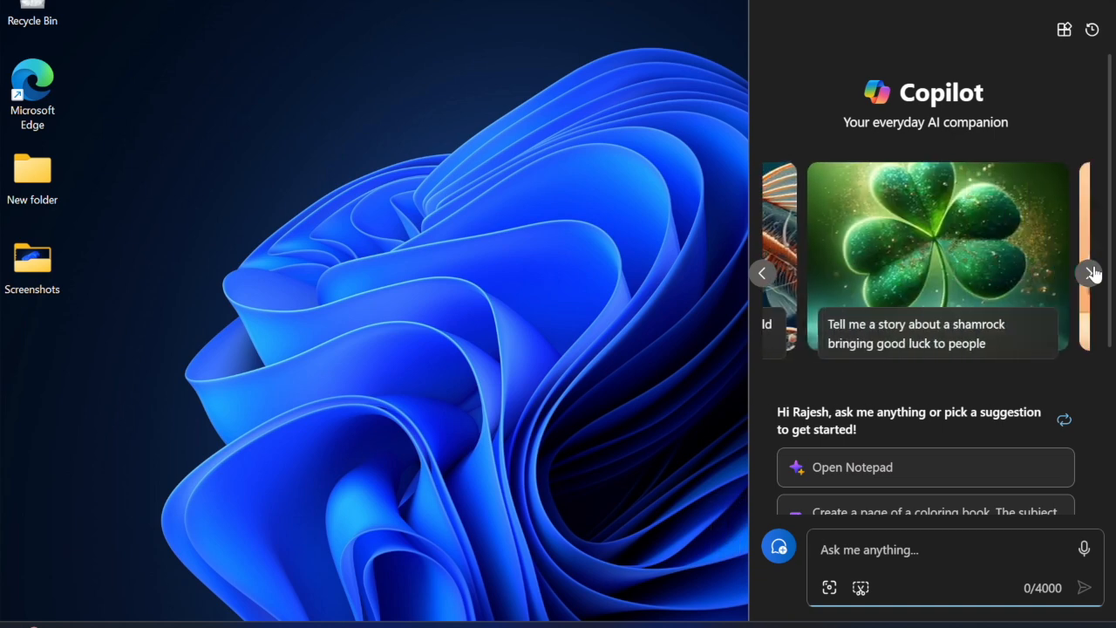
click(1092, 272)
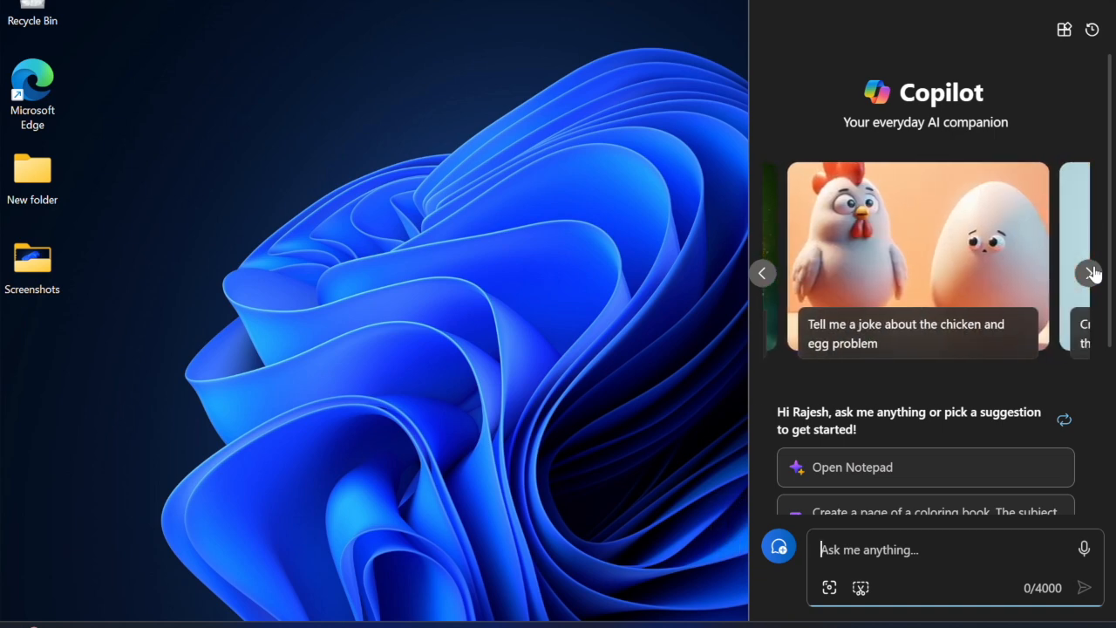
click(1091, 272)
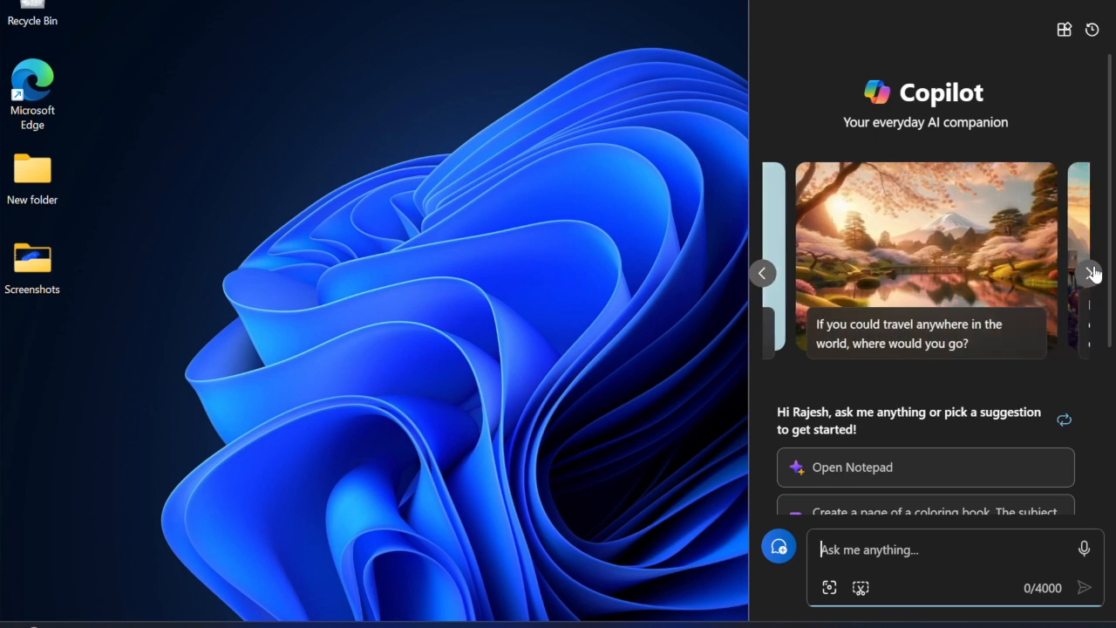
click(1092, 272)
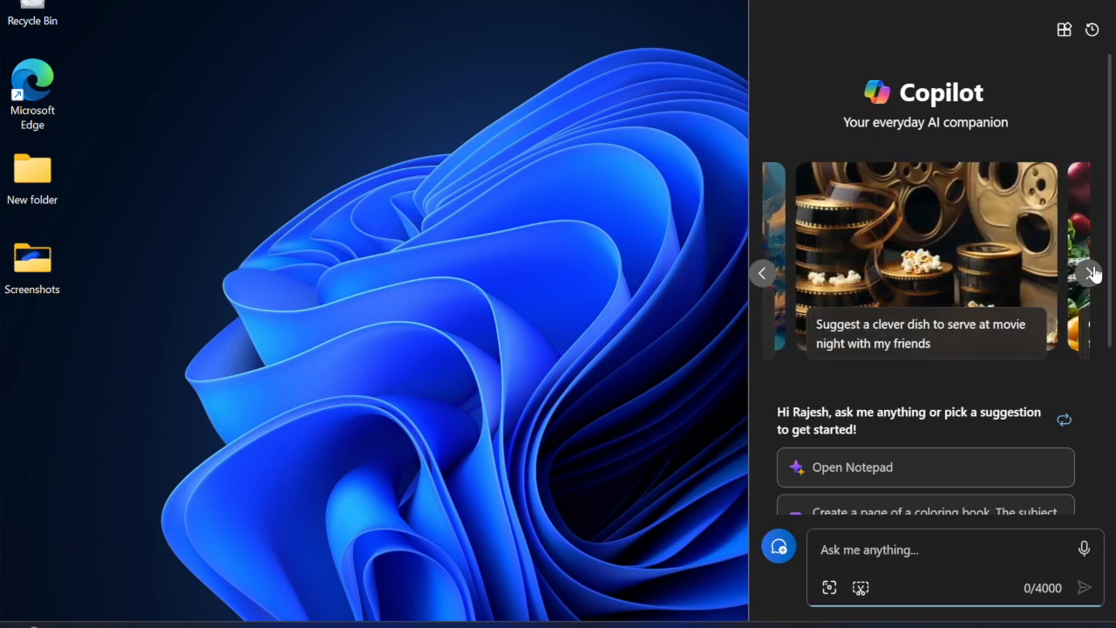
click(1091, 272)
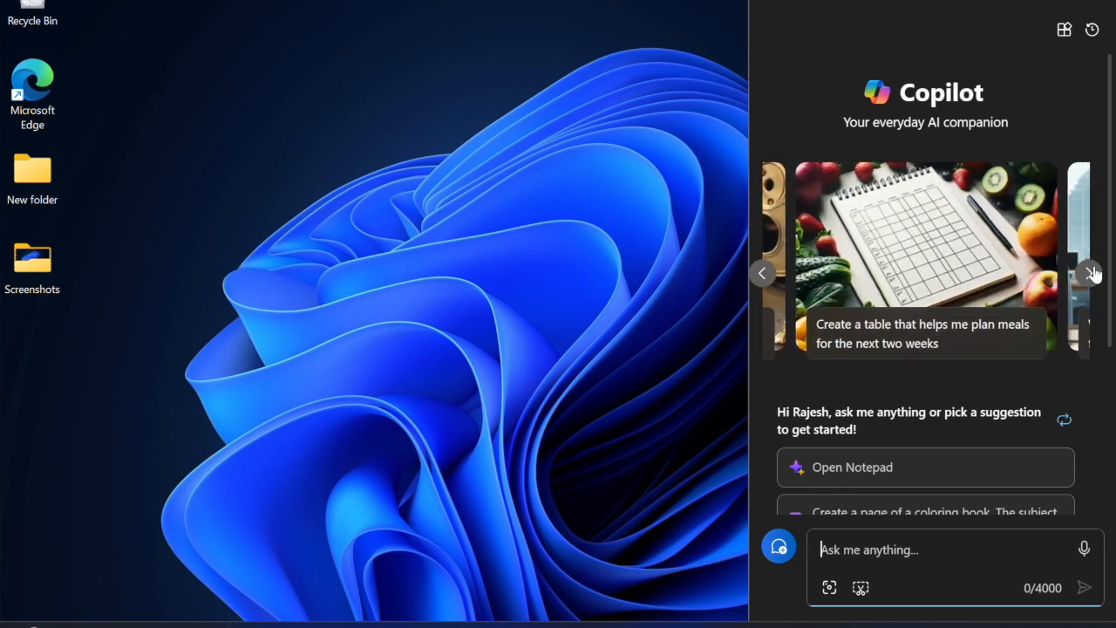
click(1092, 272)
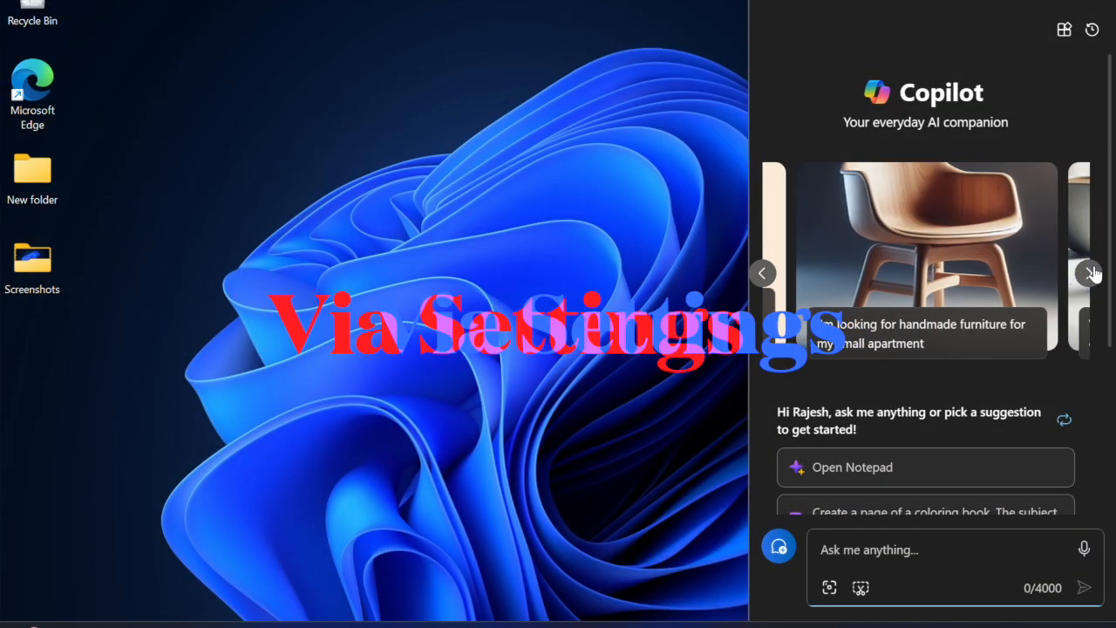
click(1092, 272)
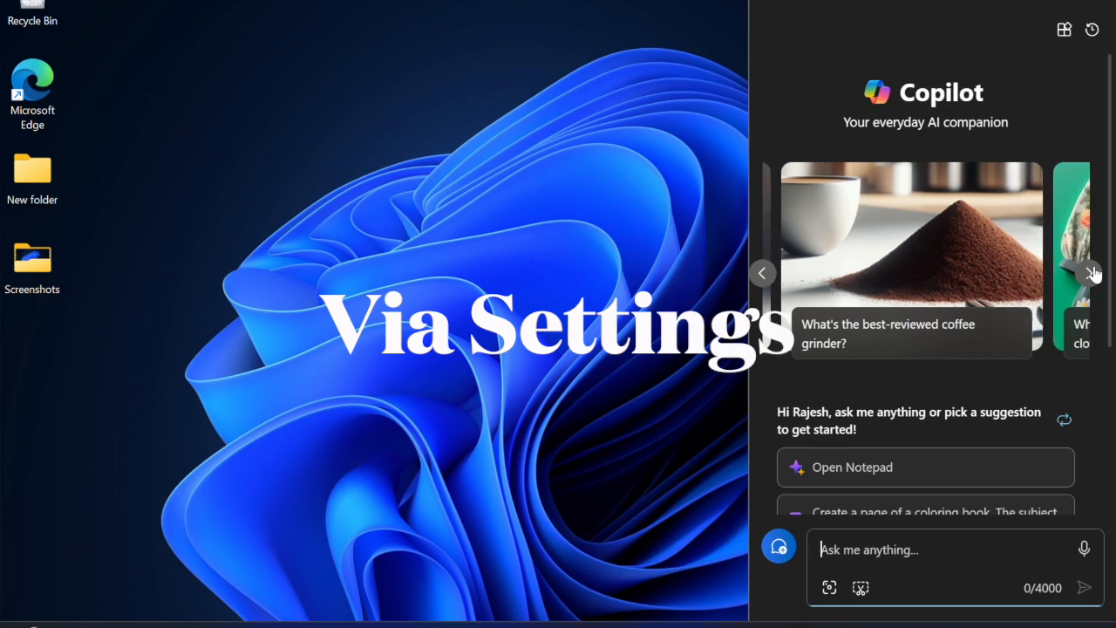
click(1092, 272)
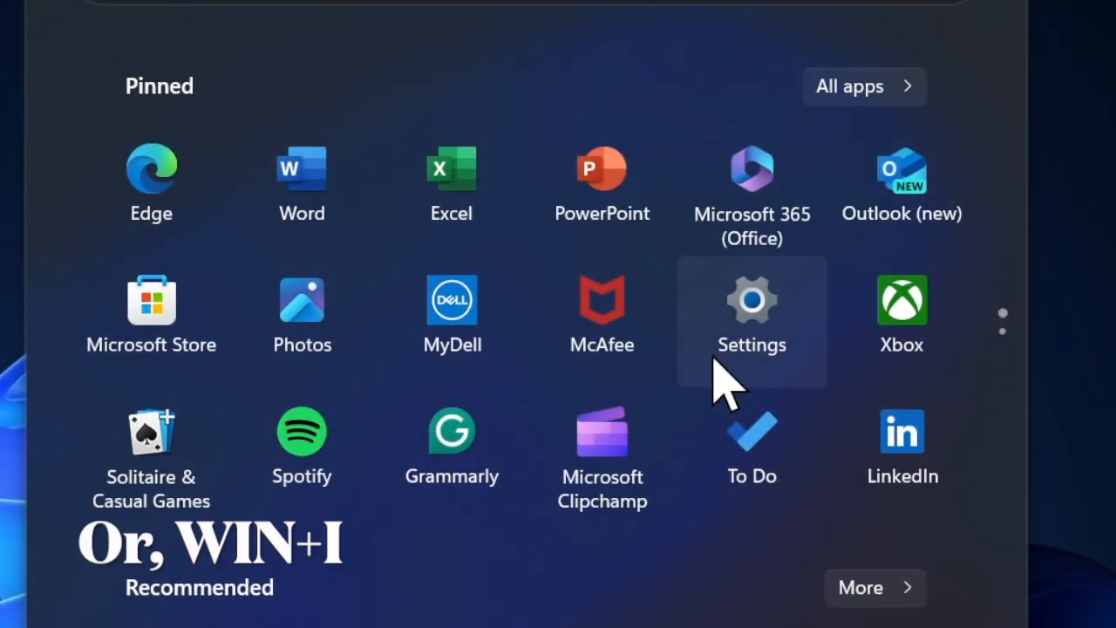
Launch Settings and use Recovery's Advanced startup 'Restart now' to reboot into recovery.
click(749, 299)
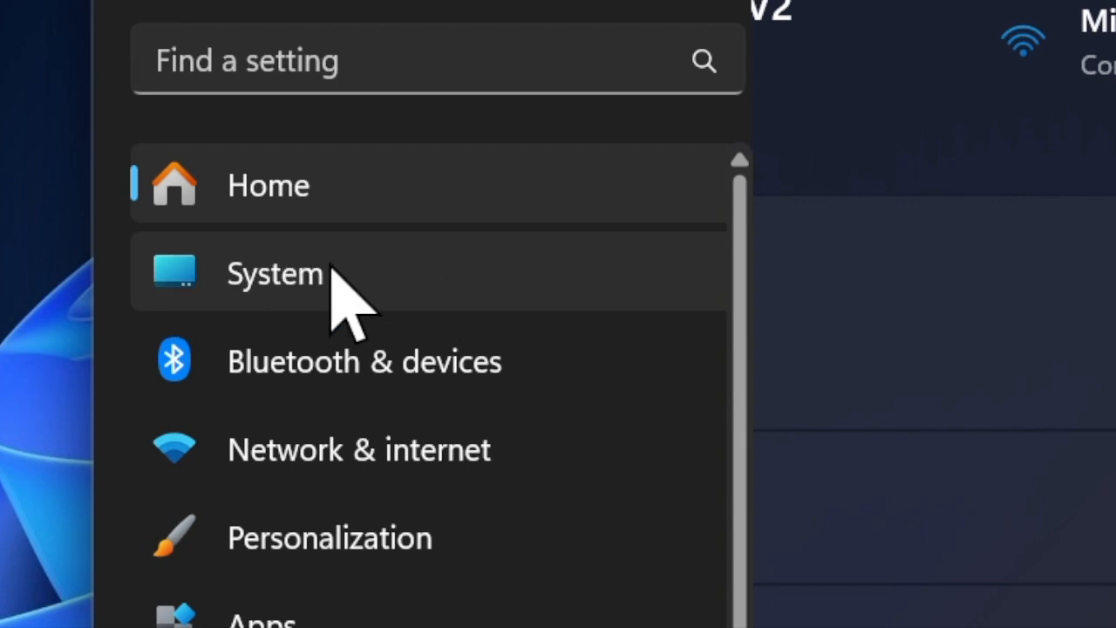
mouse_move(384, 314)
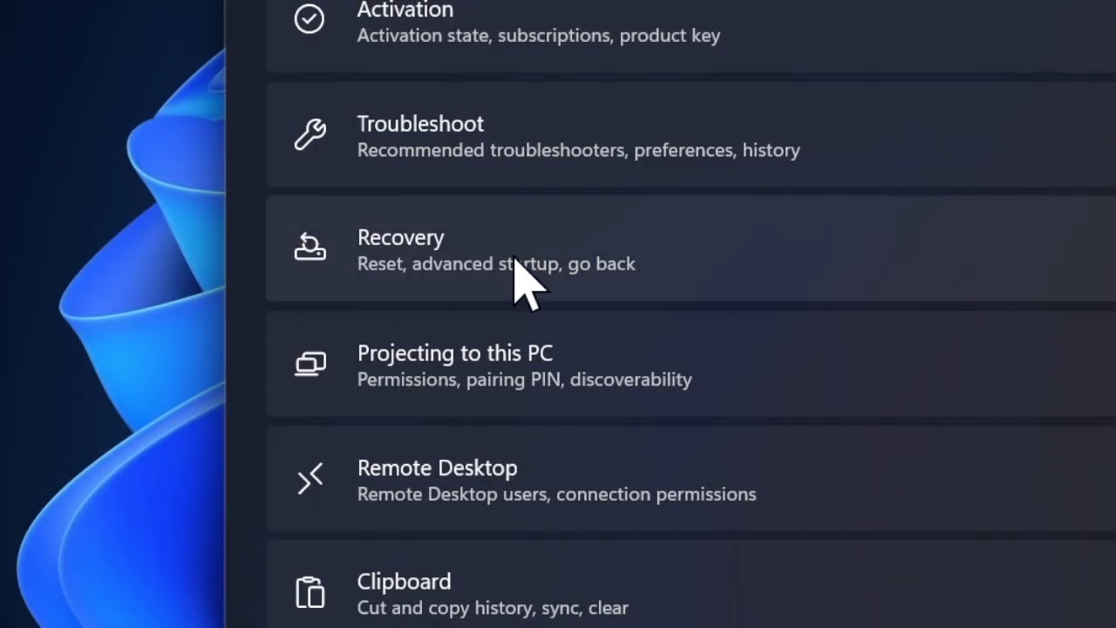
mouse_move(357, 270)
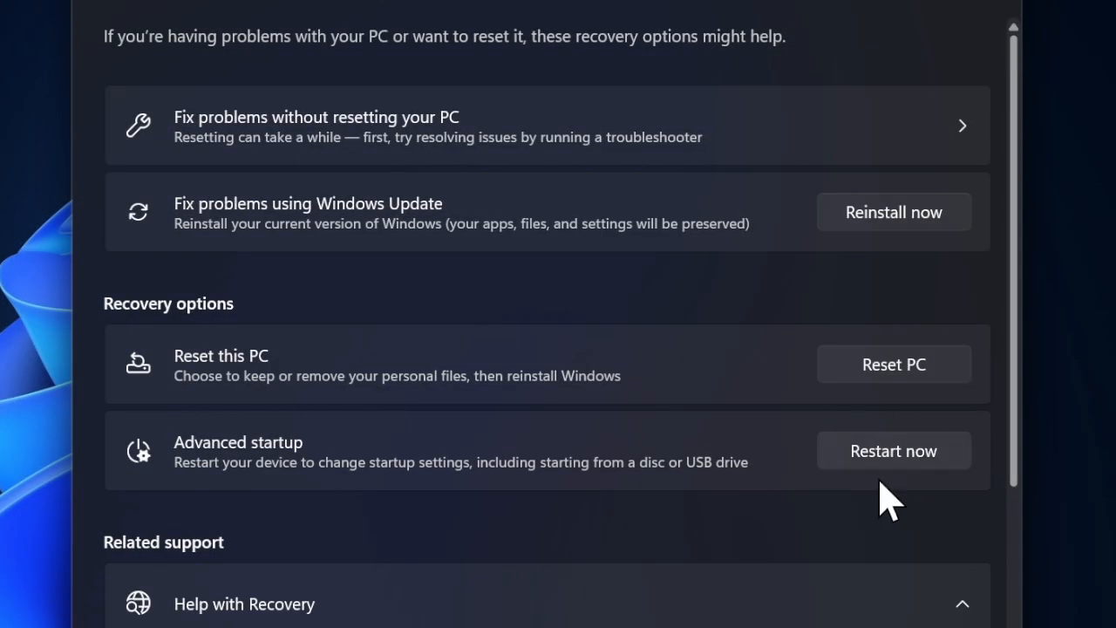
mouse_move(881, 492)
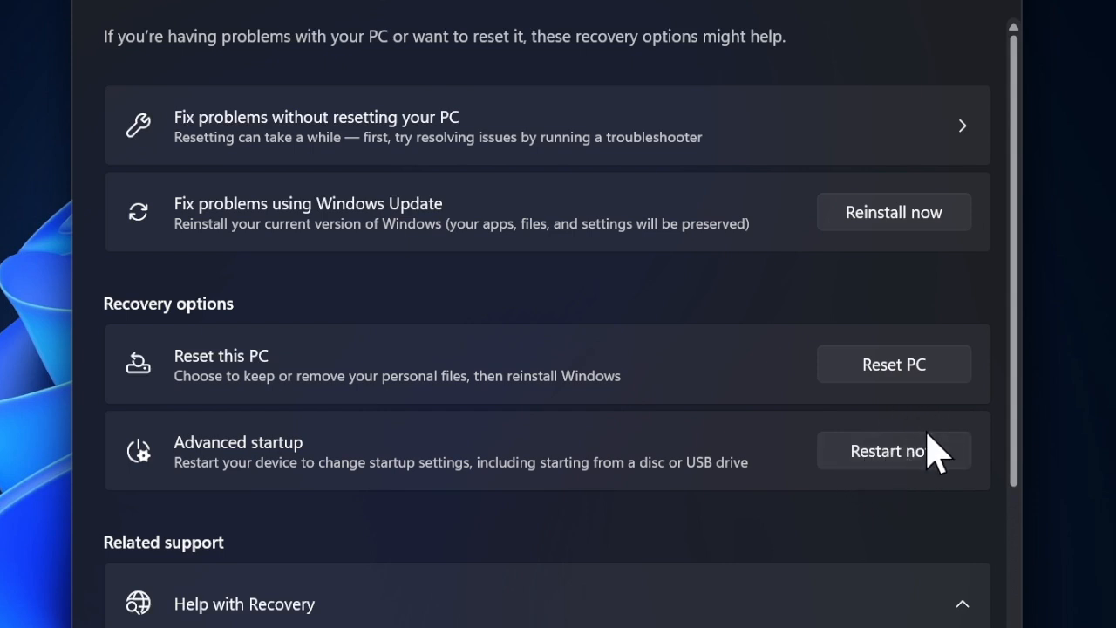
mouse_move(889, 471)
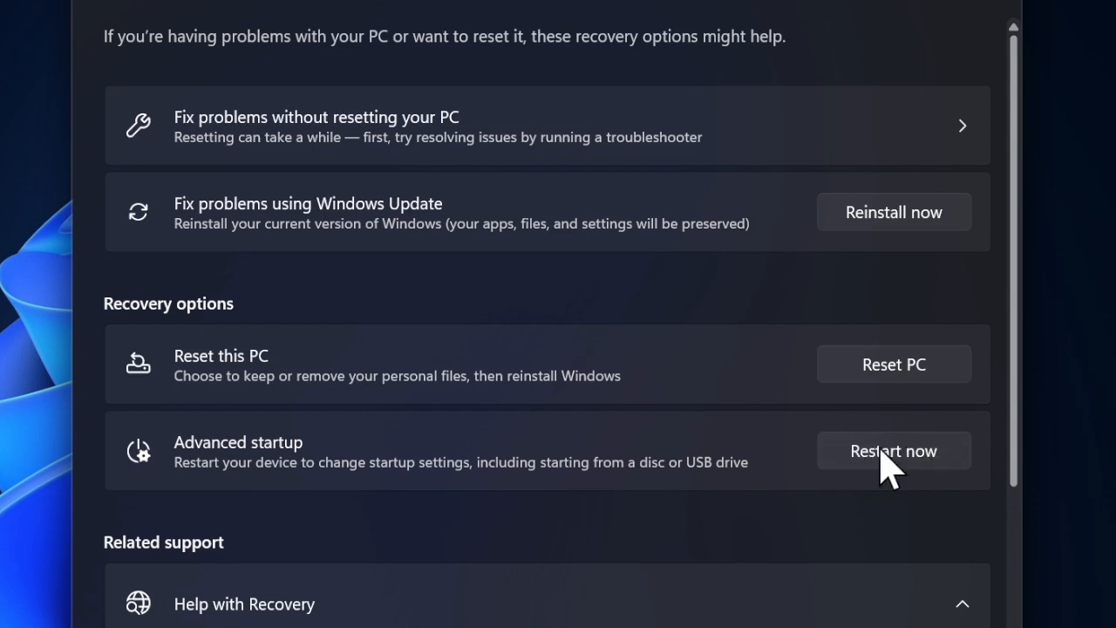
click(892, 450)
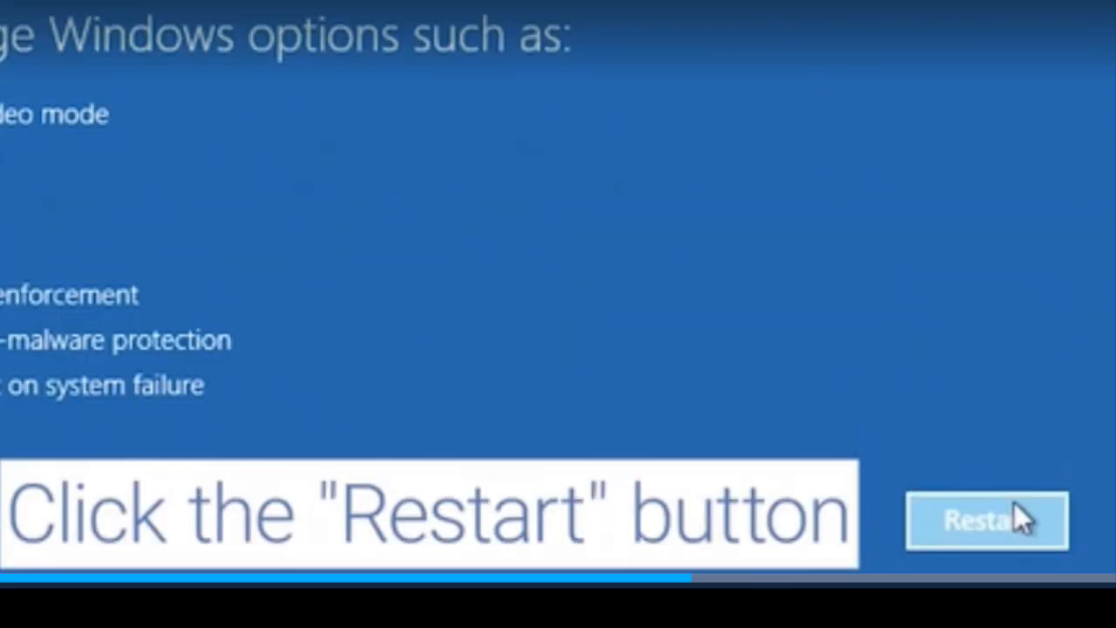
Restart from Startup Settings so Windows offers the boot options including Safe Mode.
click(987, 519)
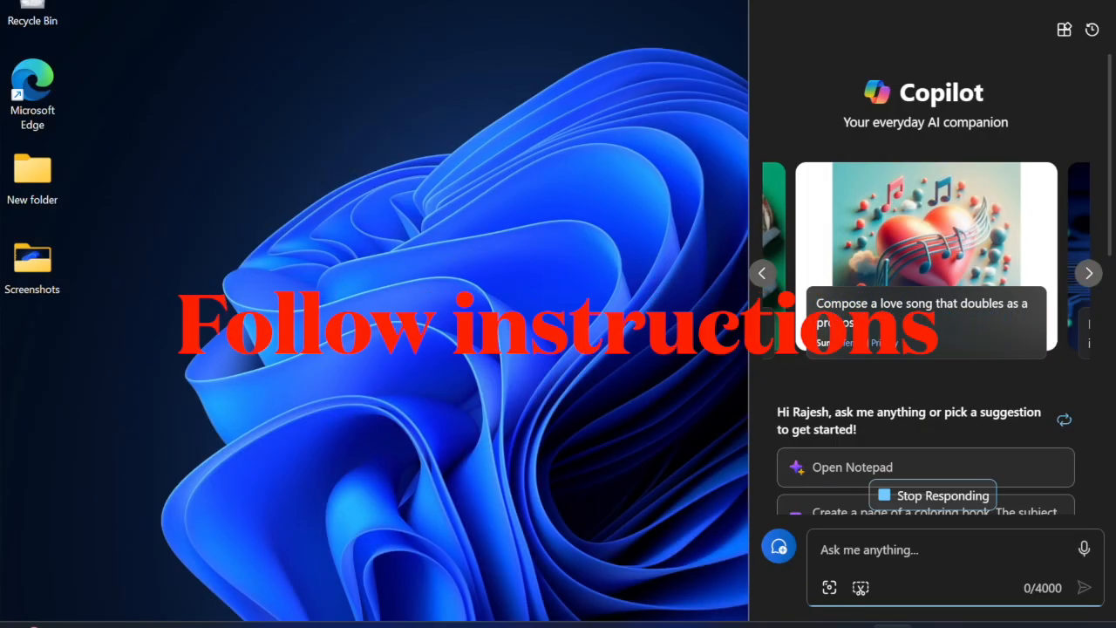
key(Win+Space)
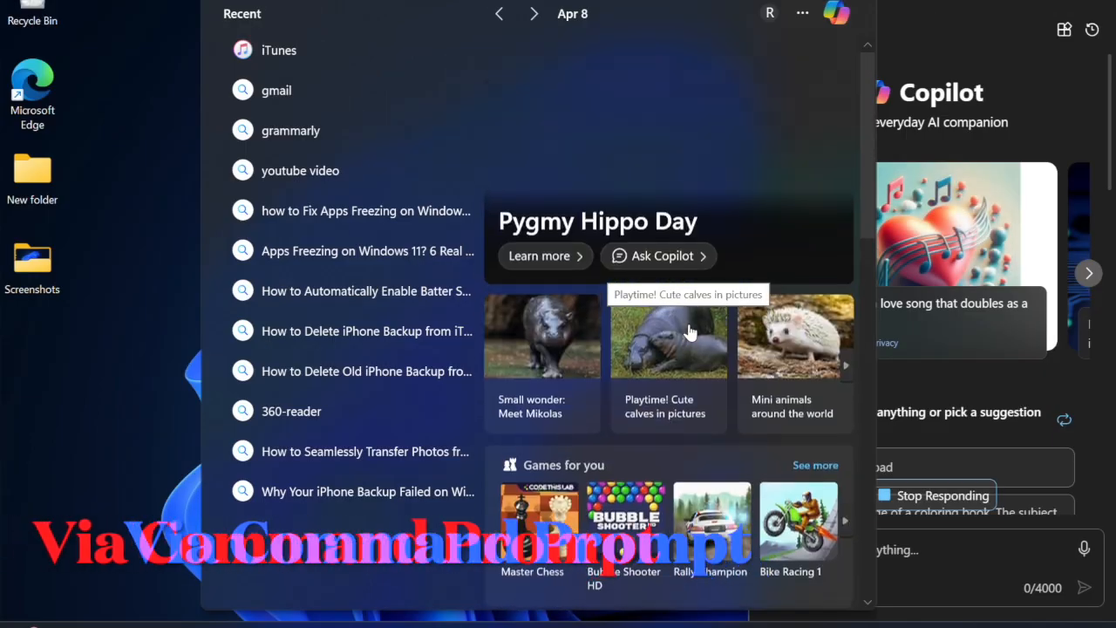
Scroll down in Windows Search to the recent searches list.
scroll(down, 3)
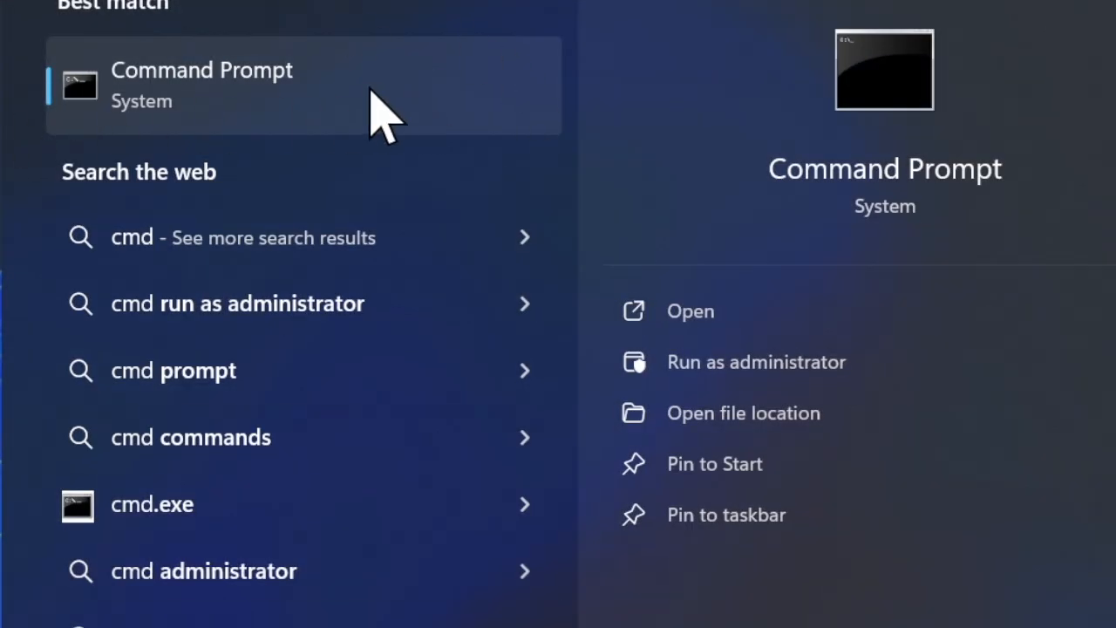
mouse_move(349, 173)
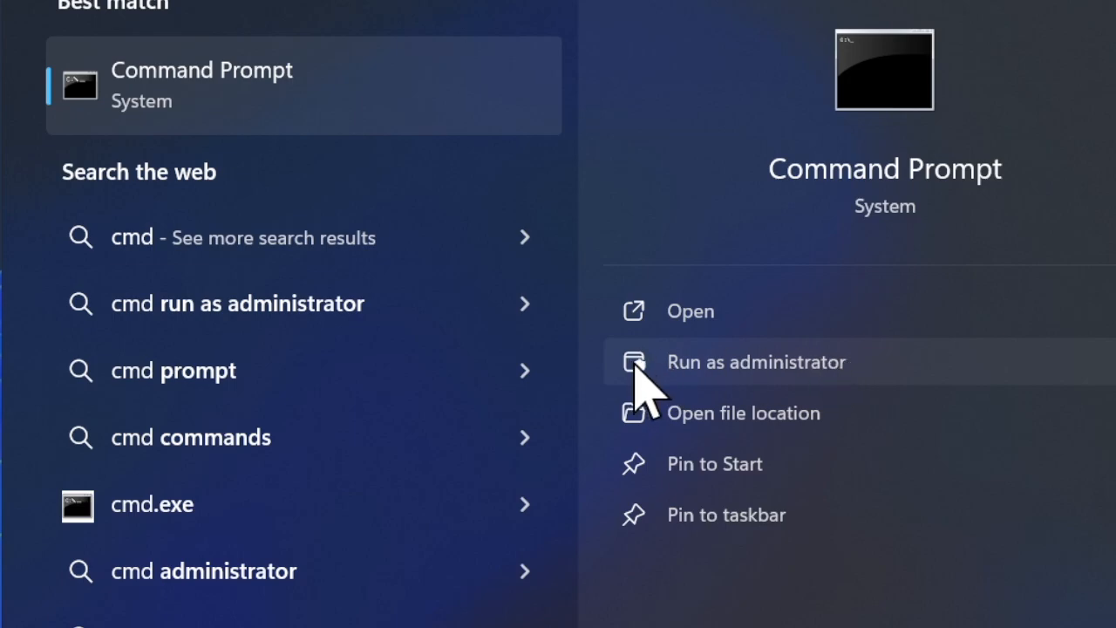
Run Command Prompt as administrator from the 'cmd' search result.
click(755, 361)
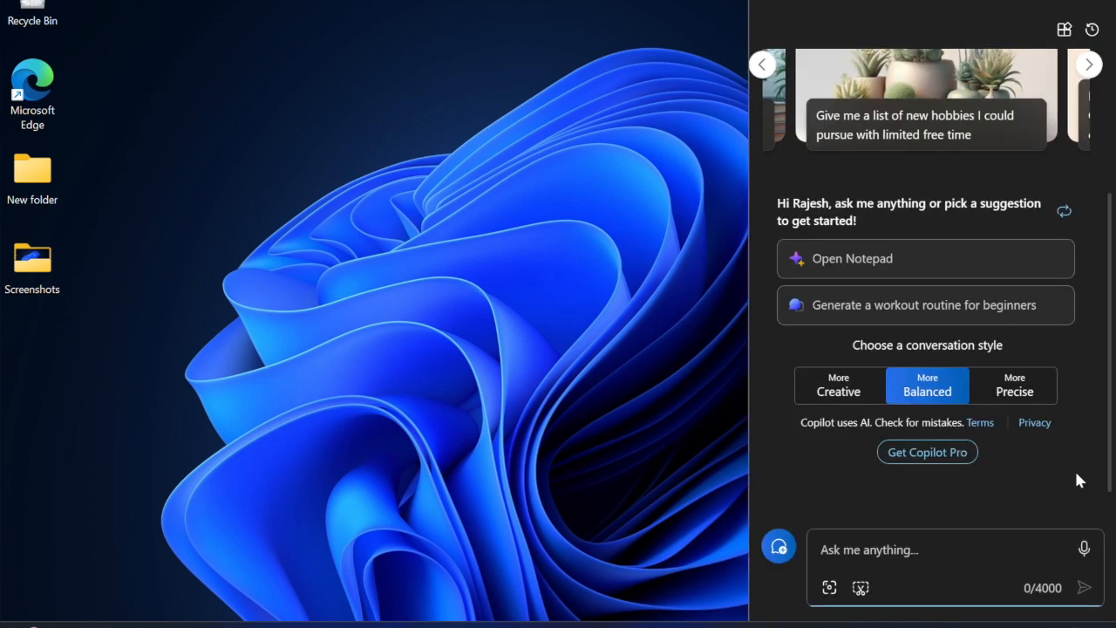
scroll(up, 3)
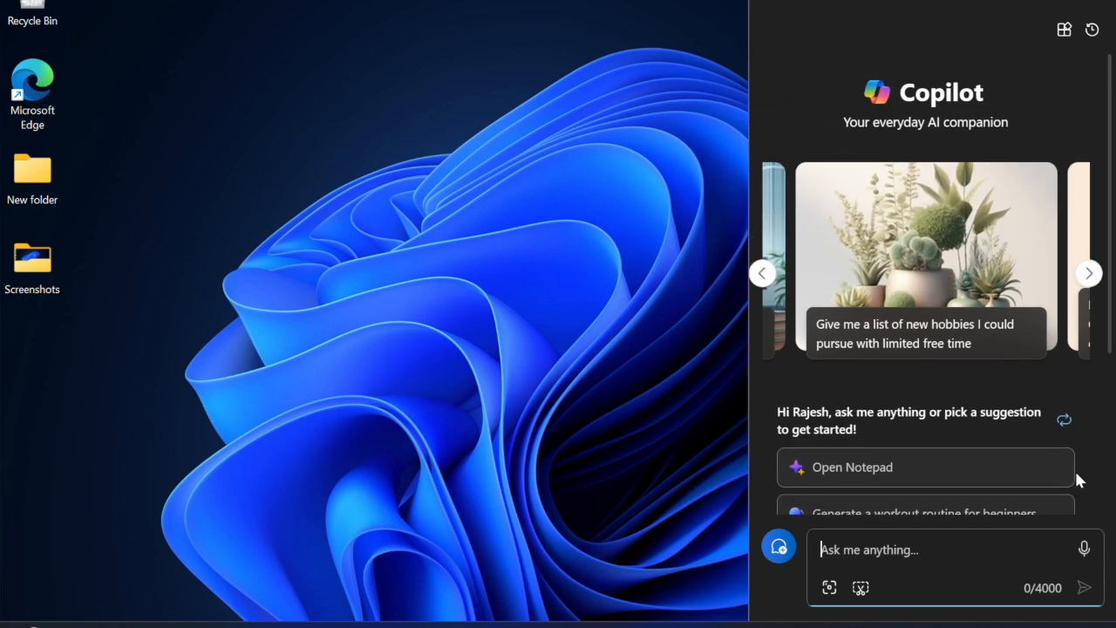
click(1088, 272)
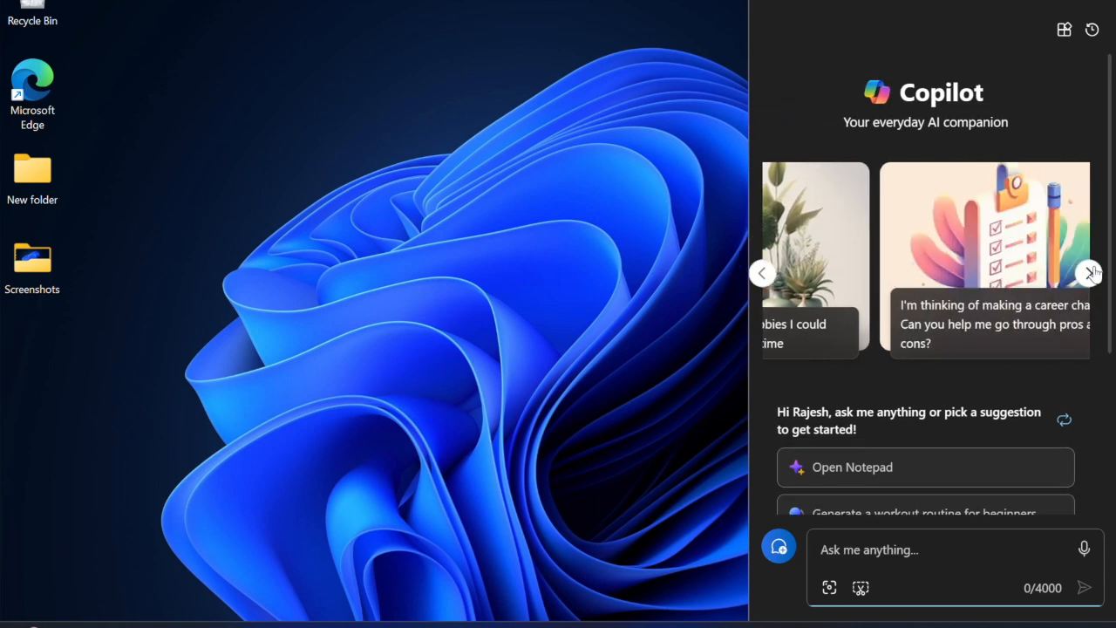
click(1092, 272)
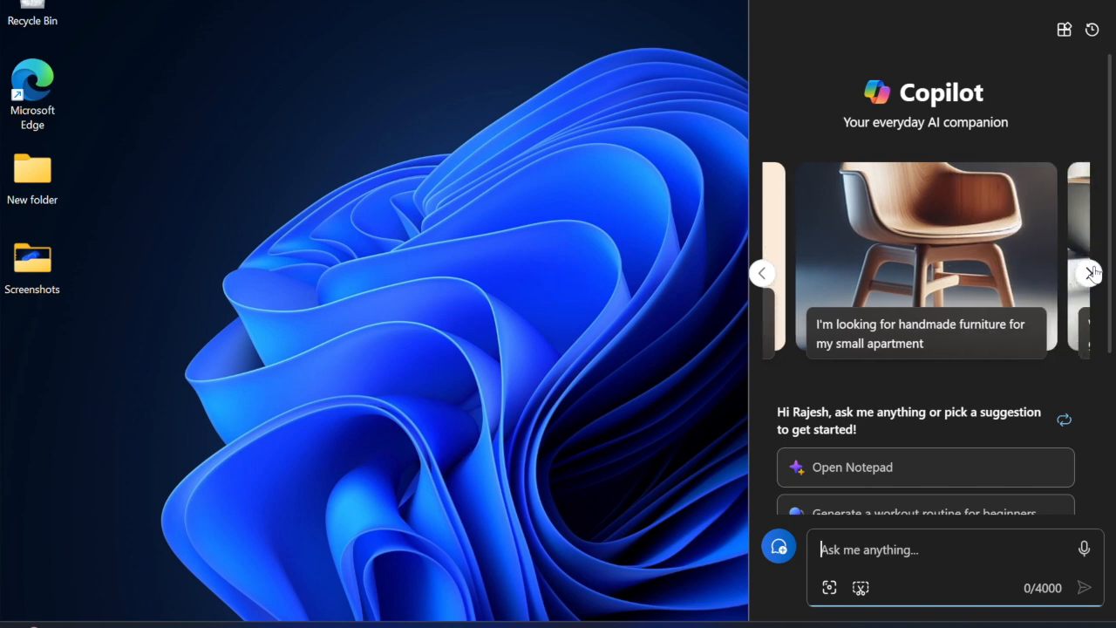
click(1091, 272)
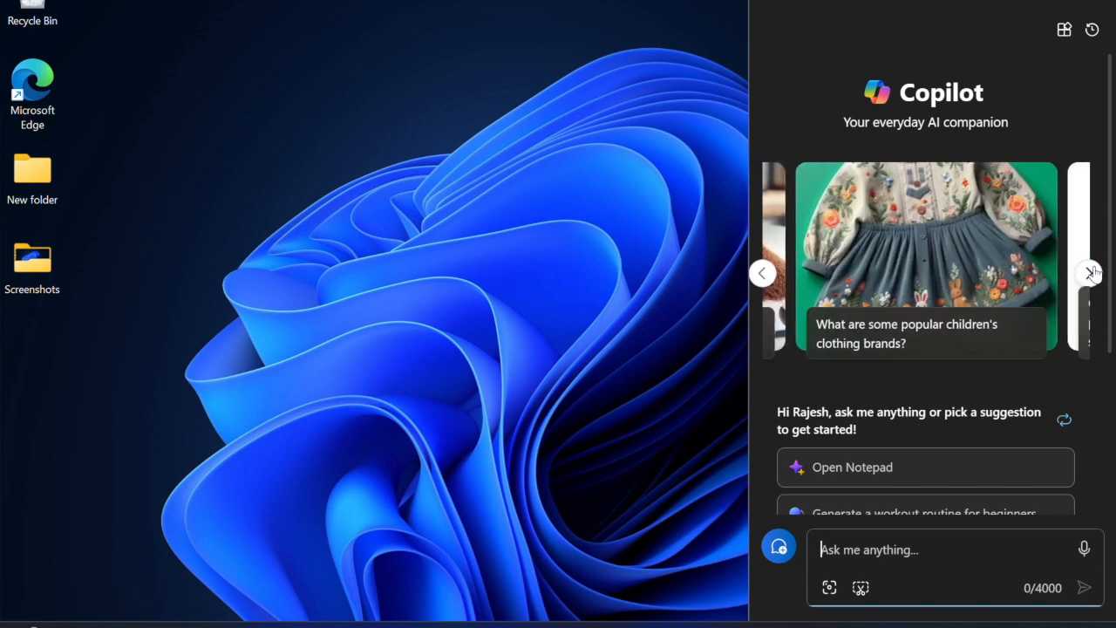
click(1092, 272)
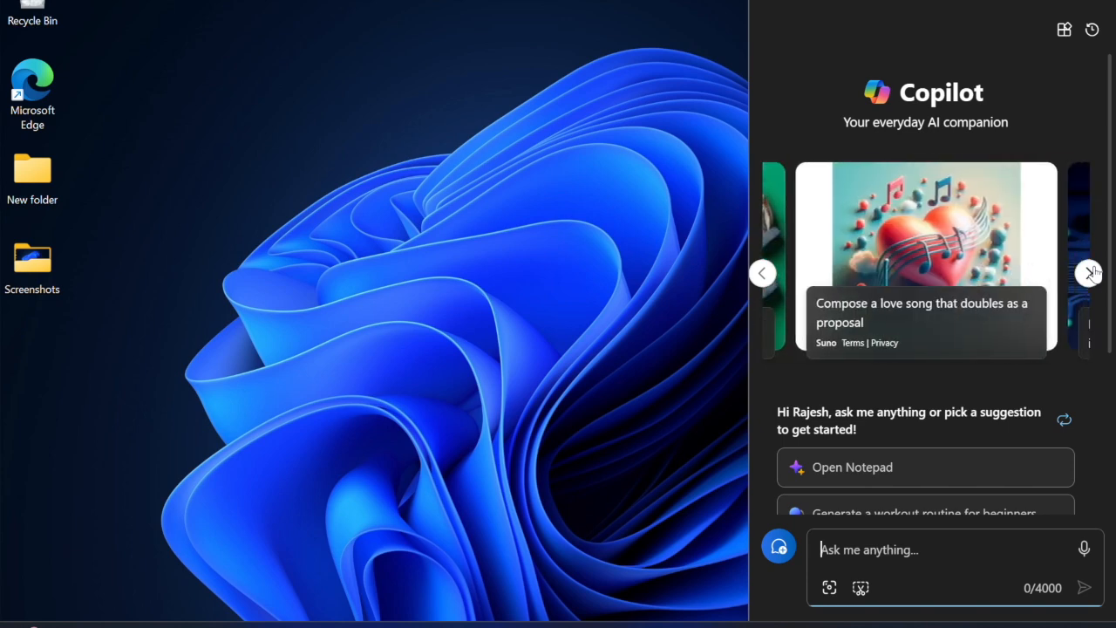